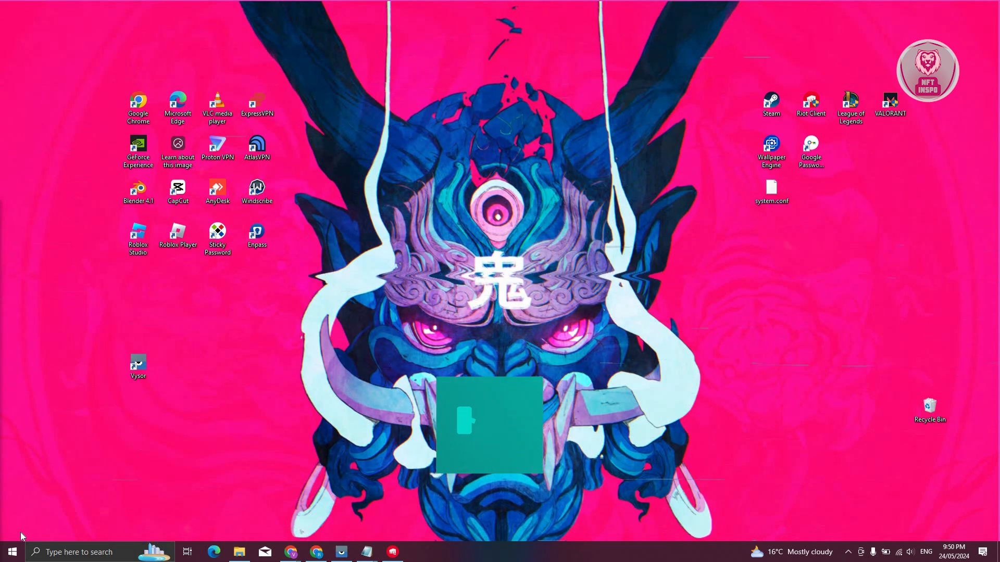
- Go to the League of Legends shortcut's file location and bring up options for RiotClientServices.exe
click(488, 426)
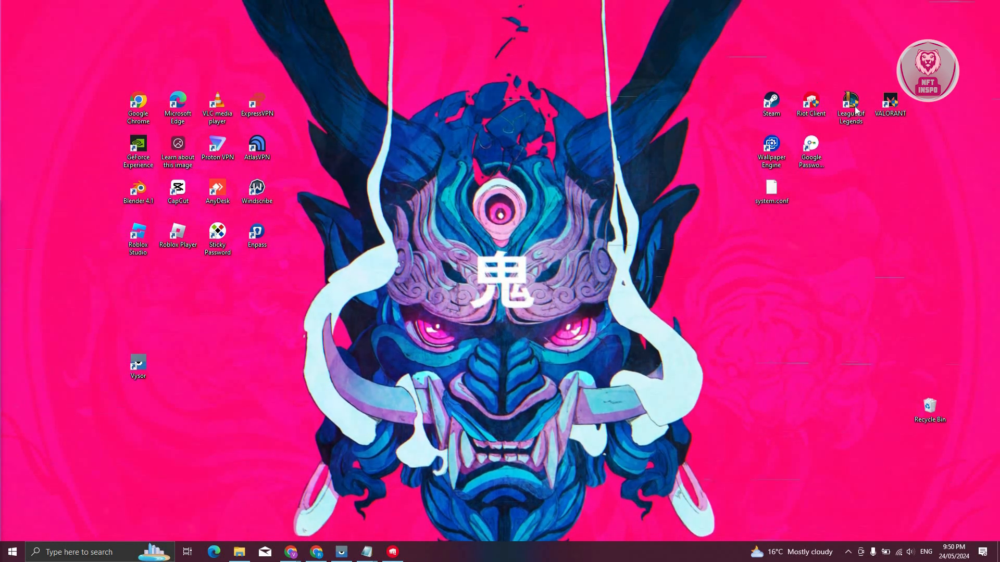
right_click(850, 105)
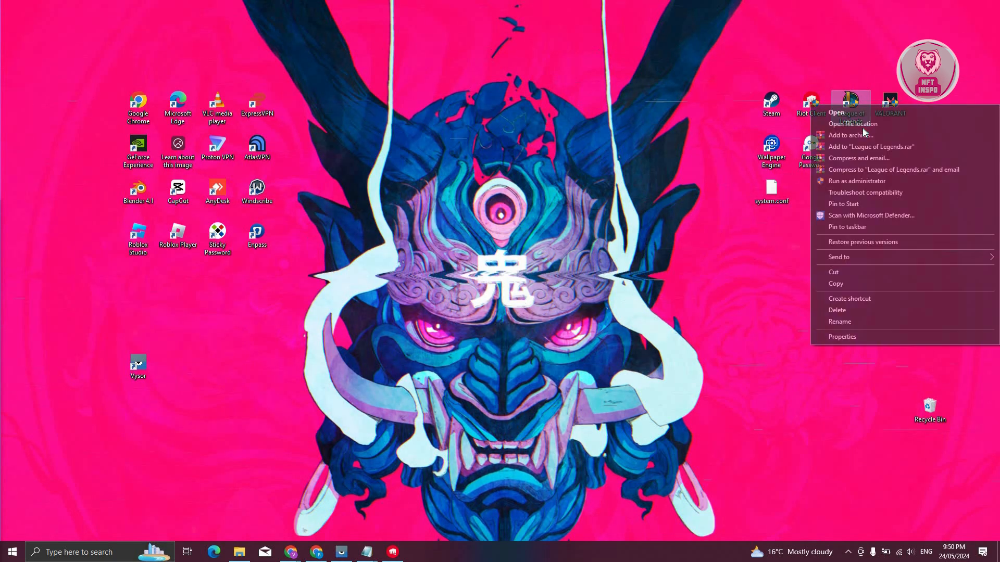
click(853, 123)
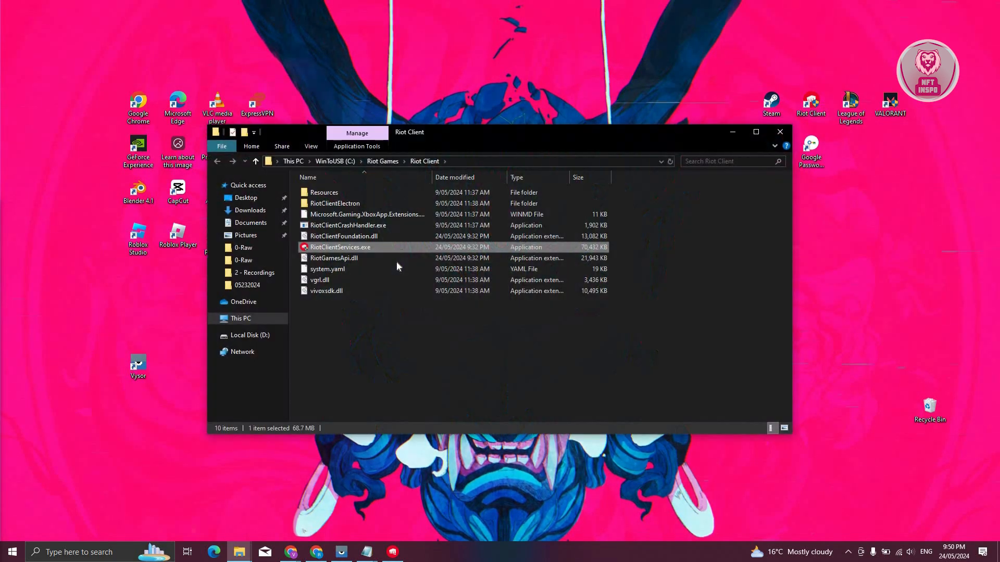
mouse_move(331, 255)
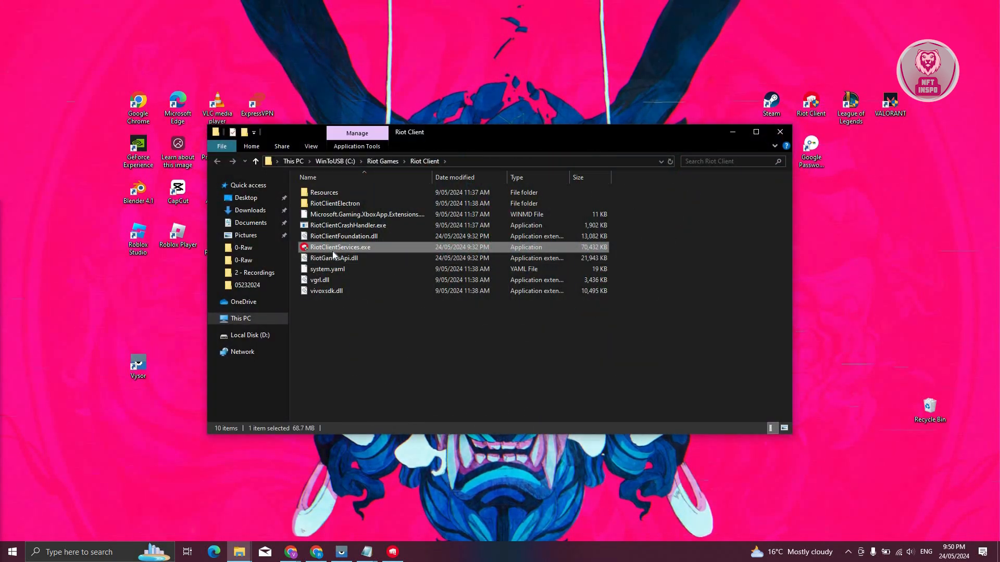
right_click(341, 247)
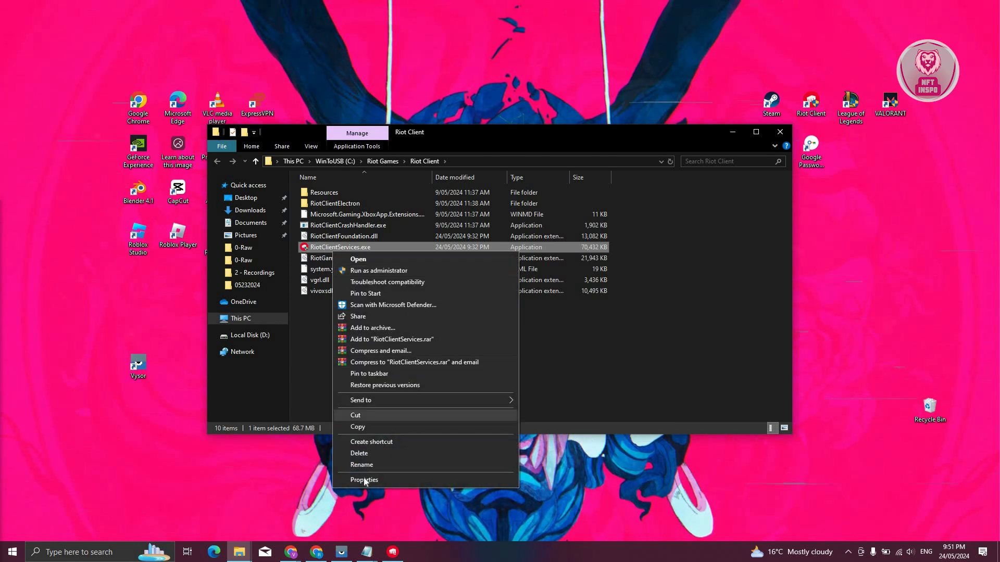
- In RiotClientServices.exe Properties > Compatibility, enable Windows 8 compatibility mode and disable fullscreen optimizations
click(363, 479)
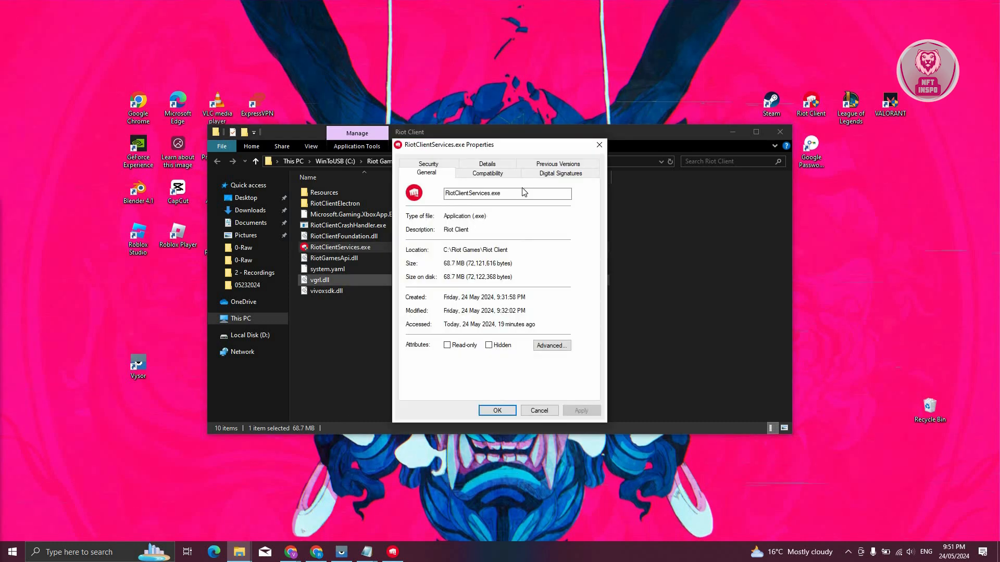
click(487, 173)
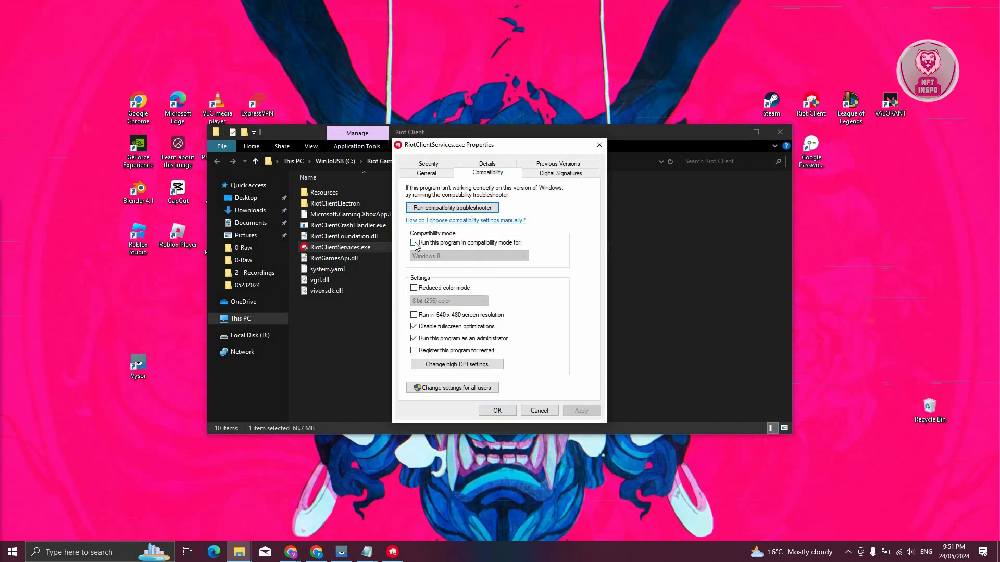
click(413, 243)
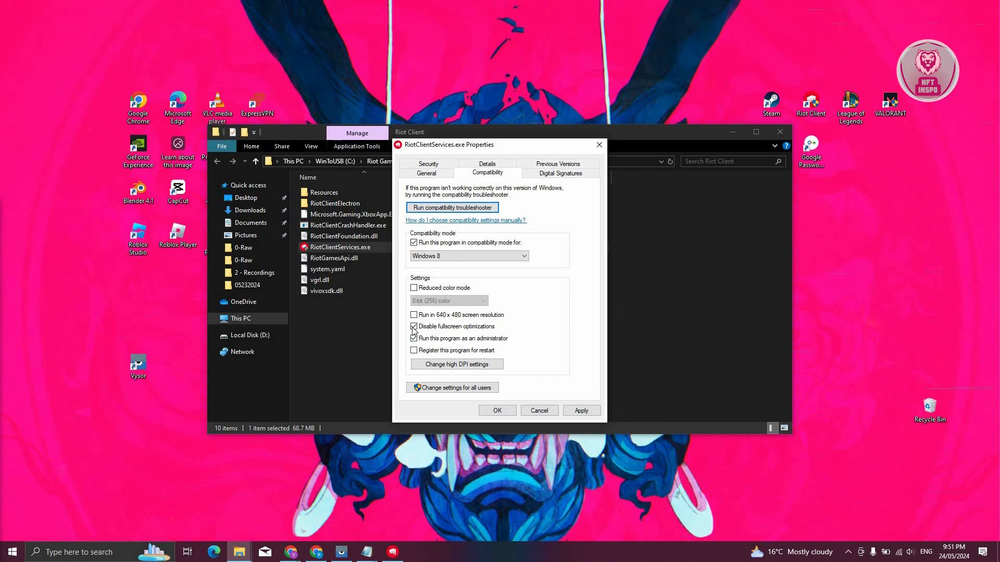
click(414, 339)
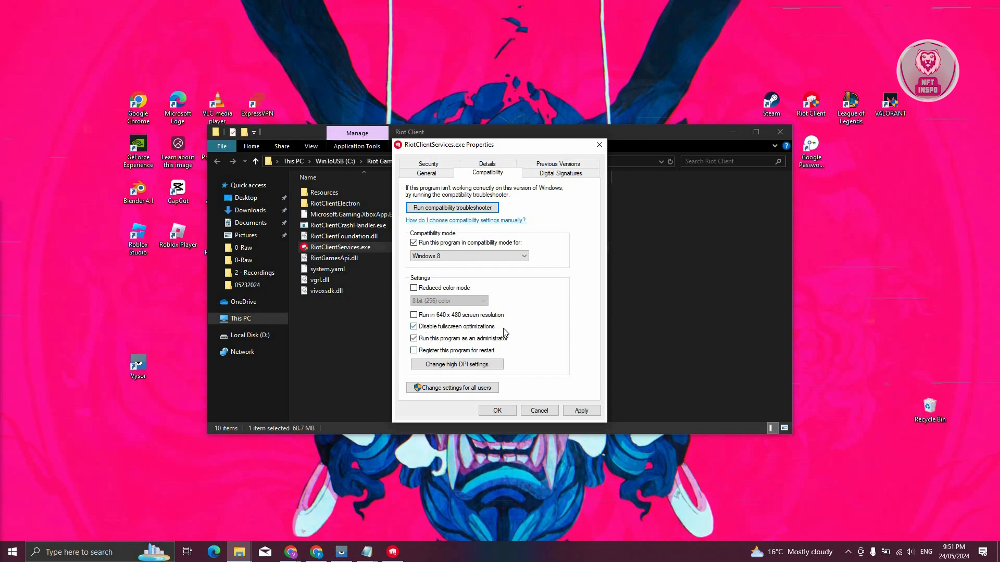